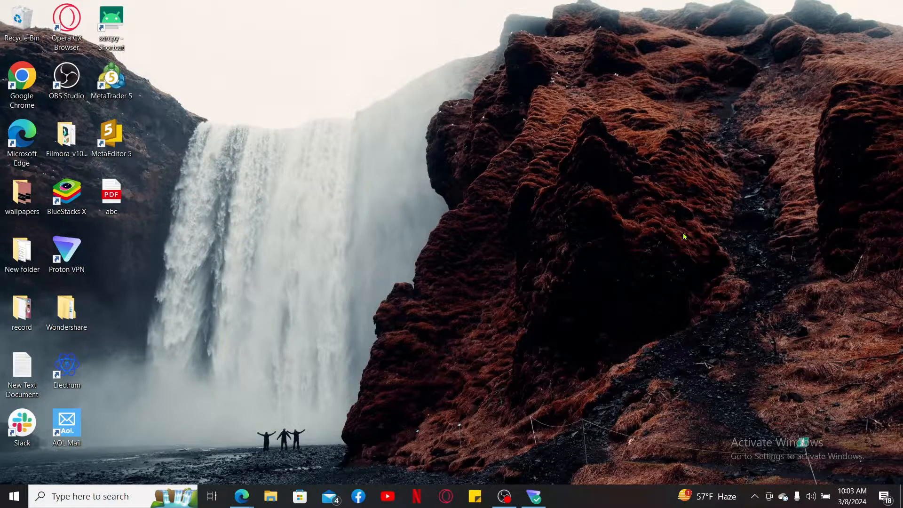
pyautogui.moveTo(361, 324)
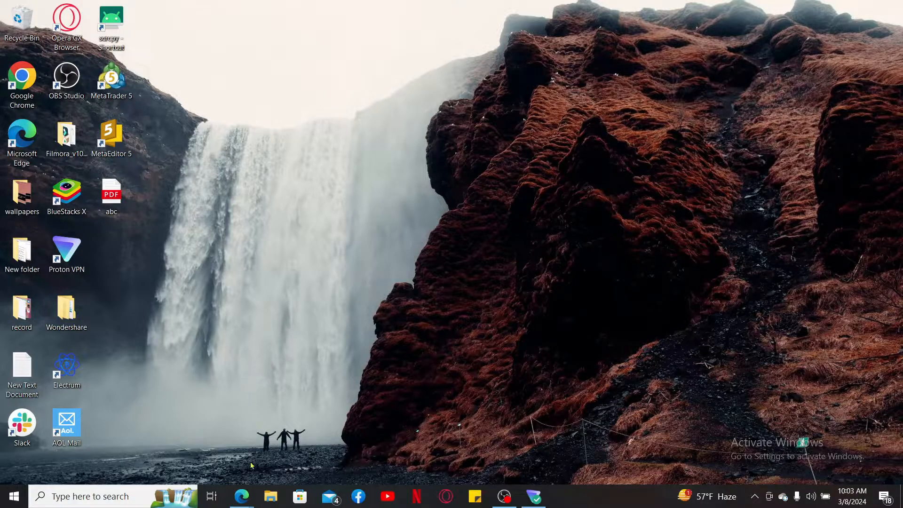
# Launch Edge and navigate to equitablebank.ca
pyautogui.click(241, 495)
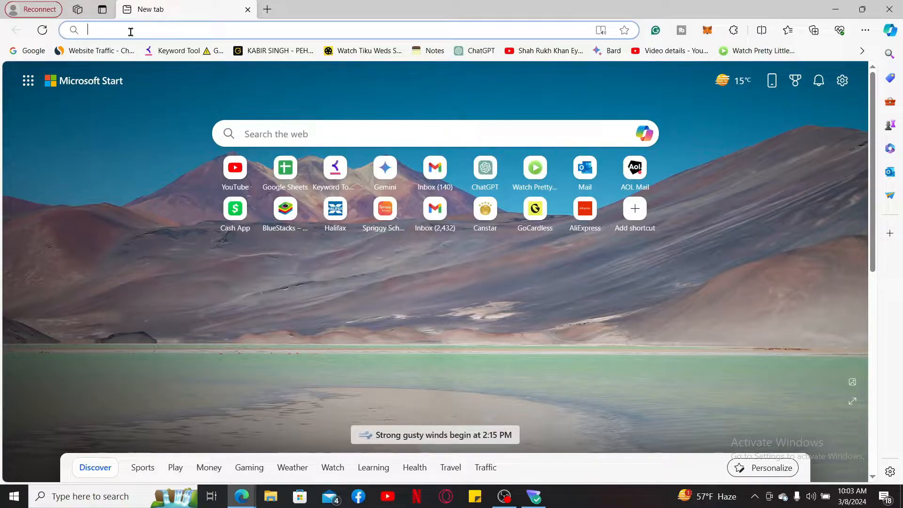
pyautogui.write('equitablebank.ca')
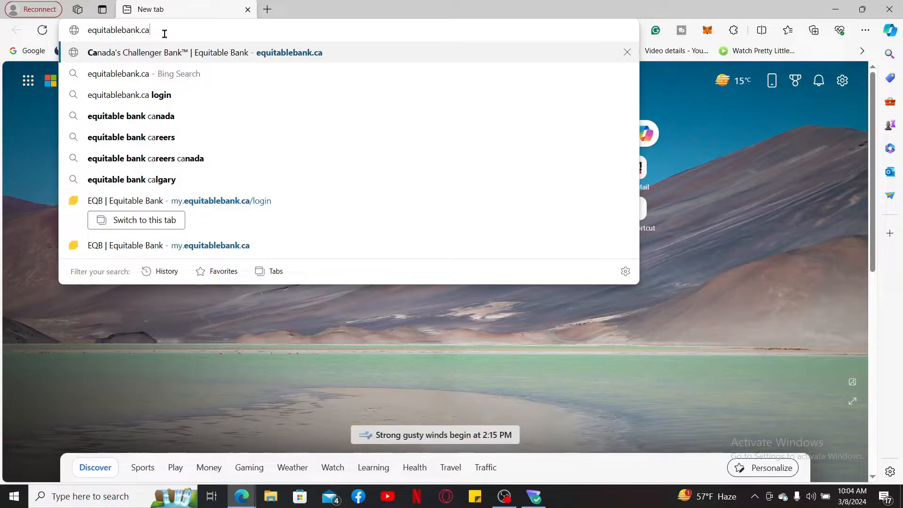
pyautogui.press('Enter')
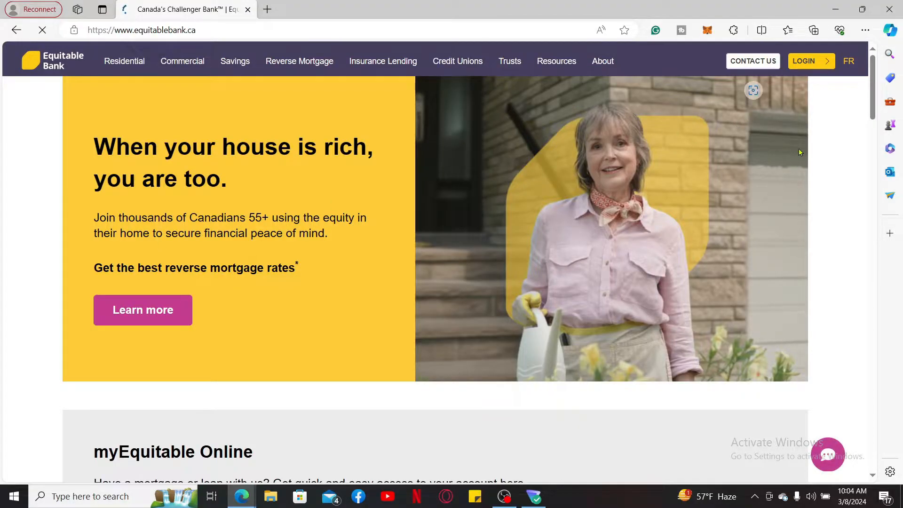
# Choose myEquitable Login from the LOGIN menu to reach the Sign In page
pyautogui.click(805, 61)
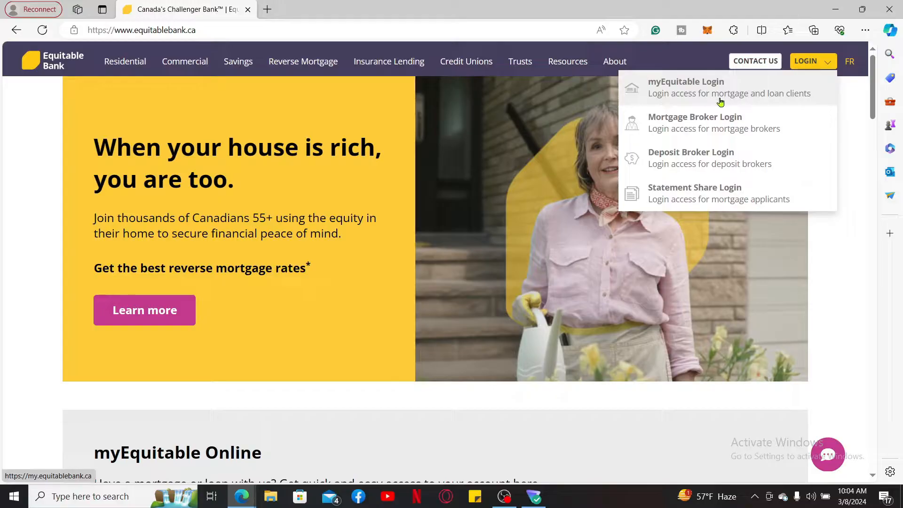
pyautogui.moveTo(709, 87)
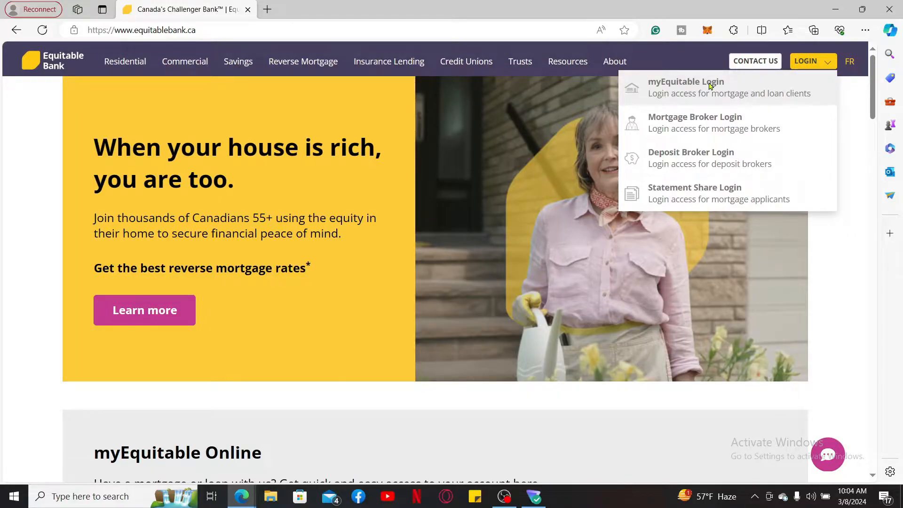
pyautogui.click(685, 87)
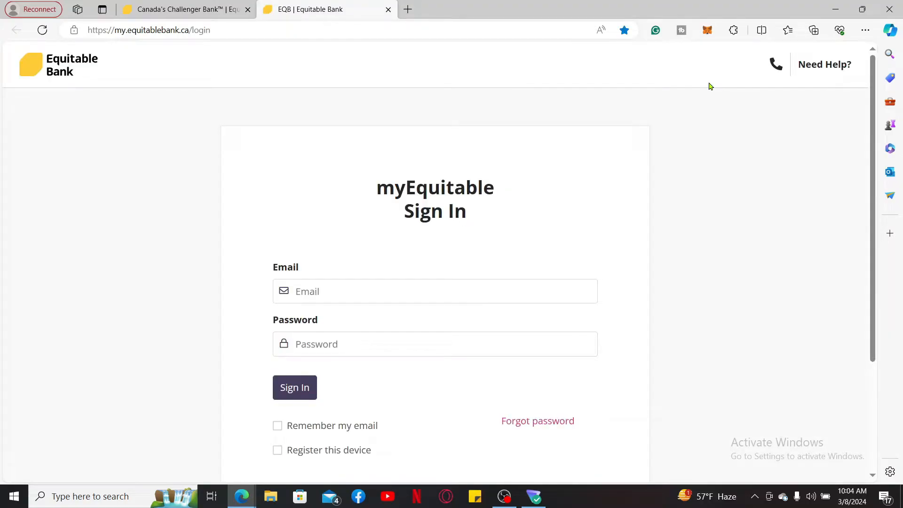
# Fill the email from the saved autofill address and enter the masked password
pyautogui.click(434, 290)
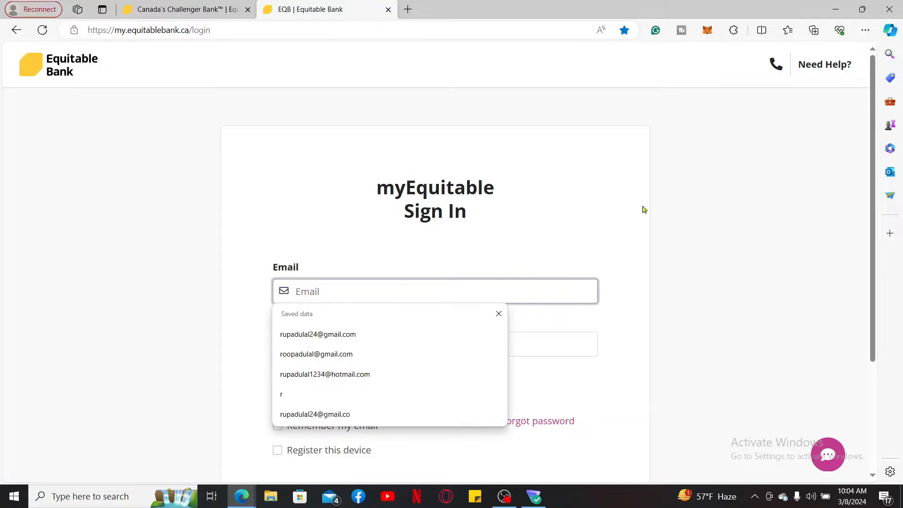
pyautogui.click(318, 334)
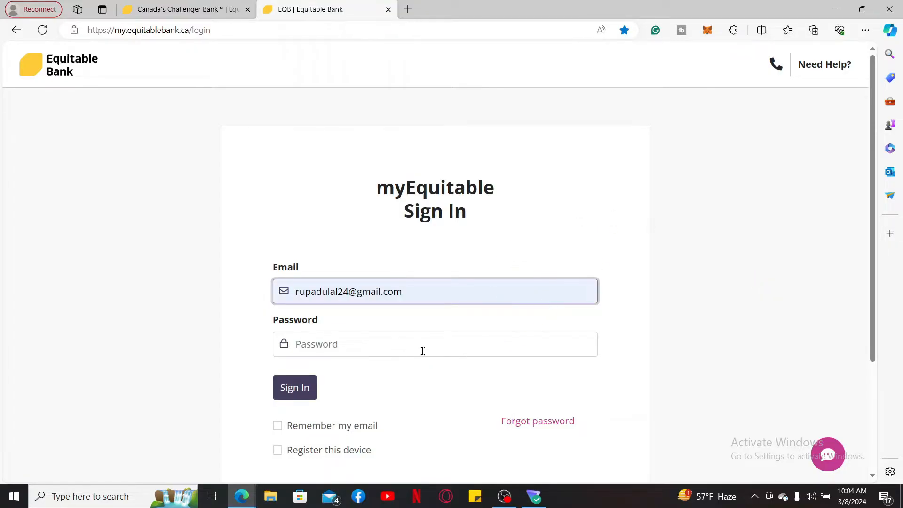
pyautogui.click(435, 344)
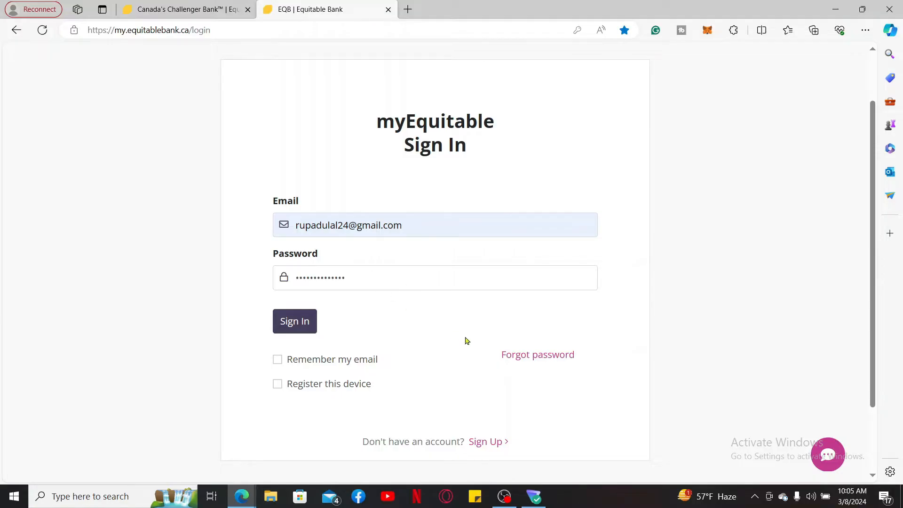
pyautogui.moveTo(537, 354)
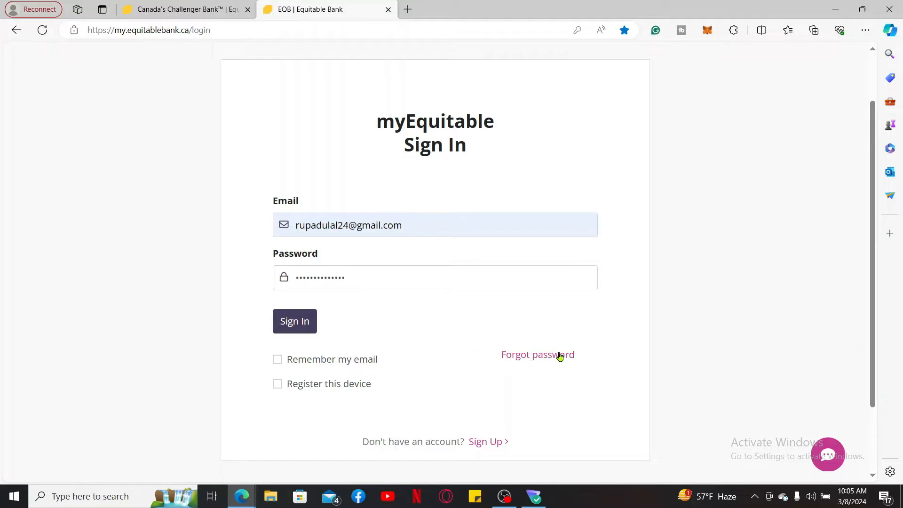
pyautogui.moveTo(537, 361)
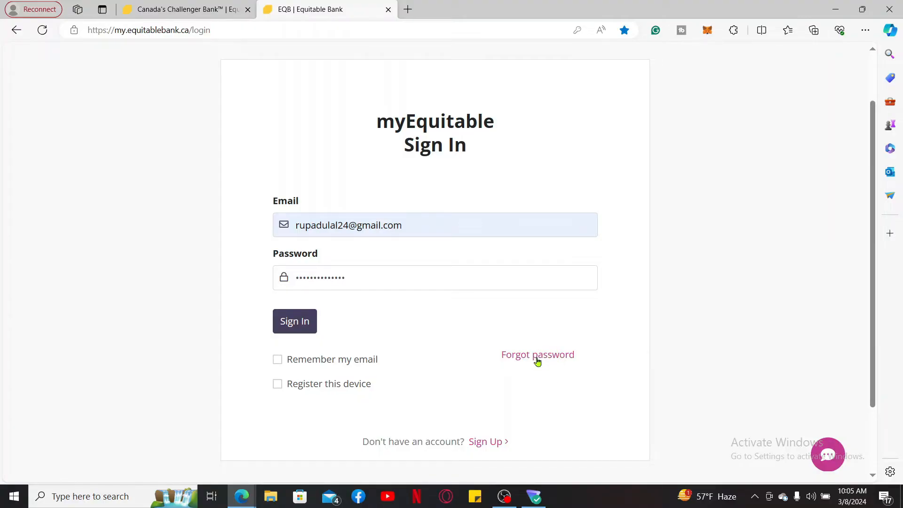
pyautogui.moveTo(572, 368)
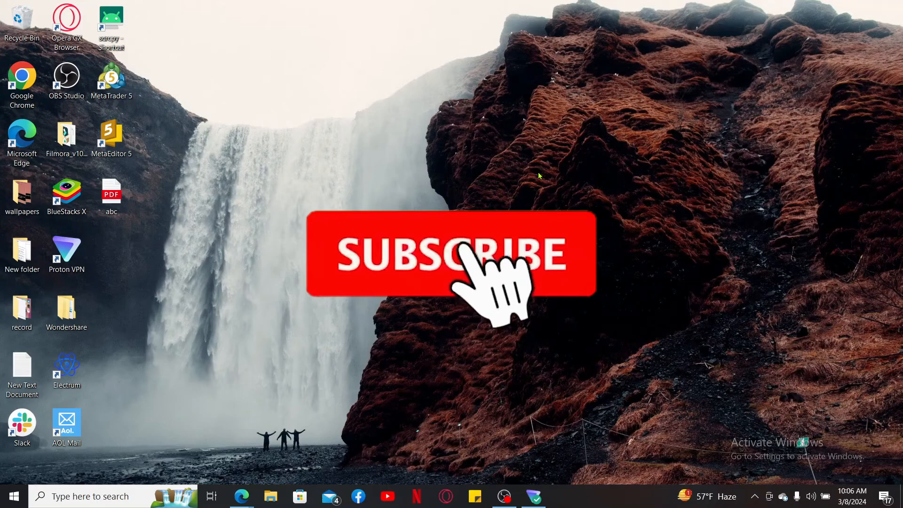
# Dismiss the Edge window so the Windows desktop shows again
pyautogui.click(450, 253)
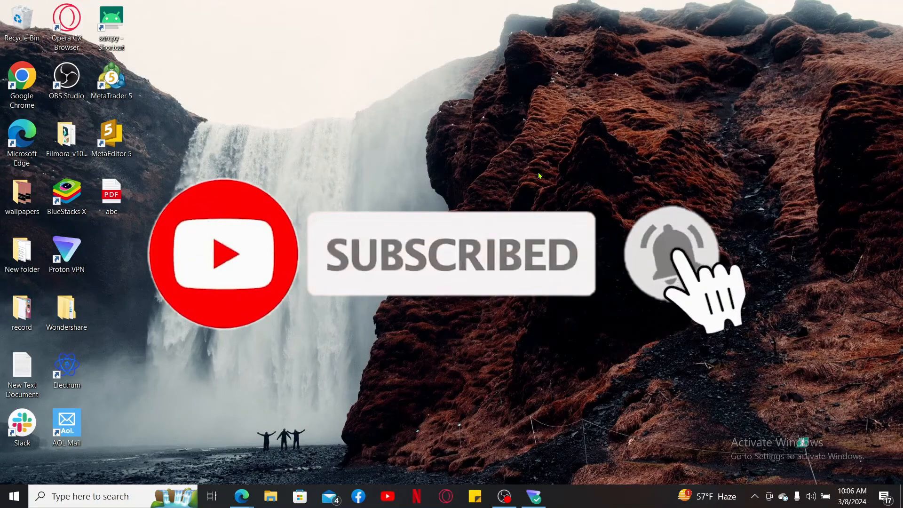